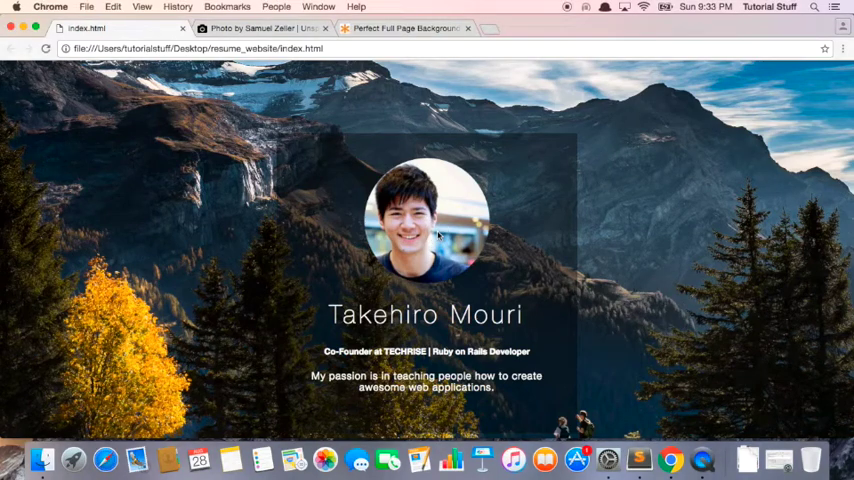
pyautogui.moveTo(543, 226)
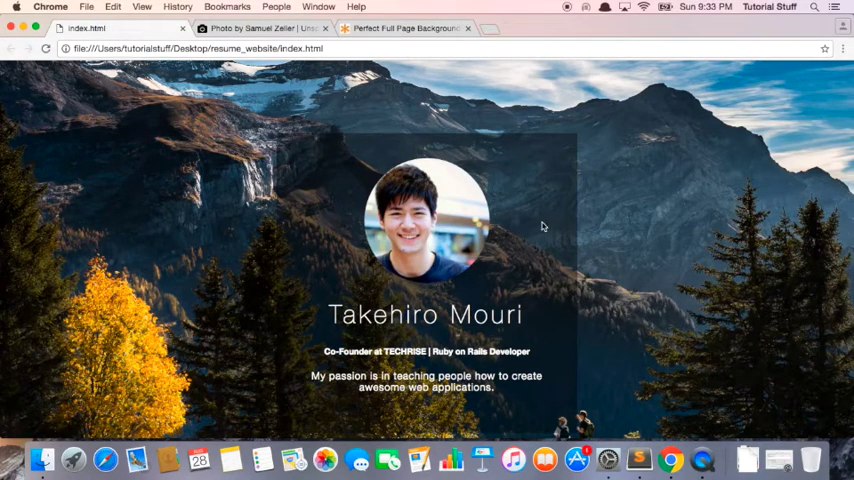
pyautogui.moveTo(398, 370)
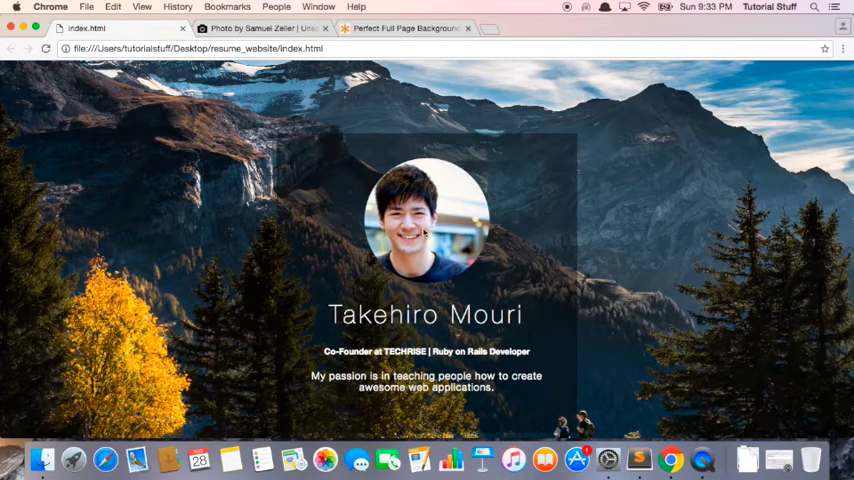
# Bring up fontawesome.io in a new Chrome tab beside the local resume page
pyautogui.click(264, 28)
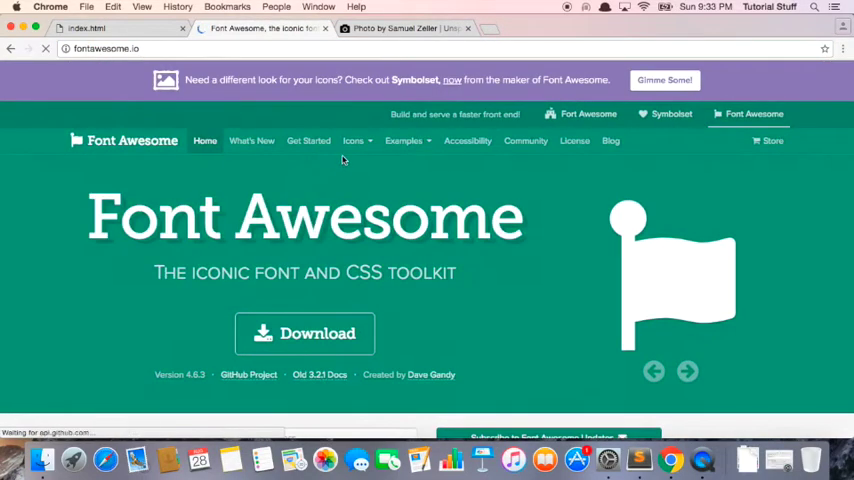
# Search the Font Awesome icons list for 'facebook' and select the fa-facebook-official <i> snippet
pyautogui.click(352, 140)
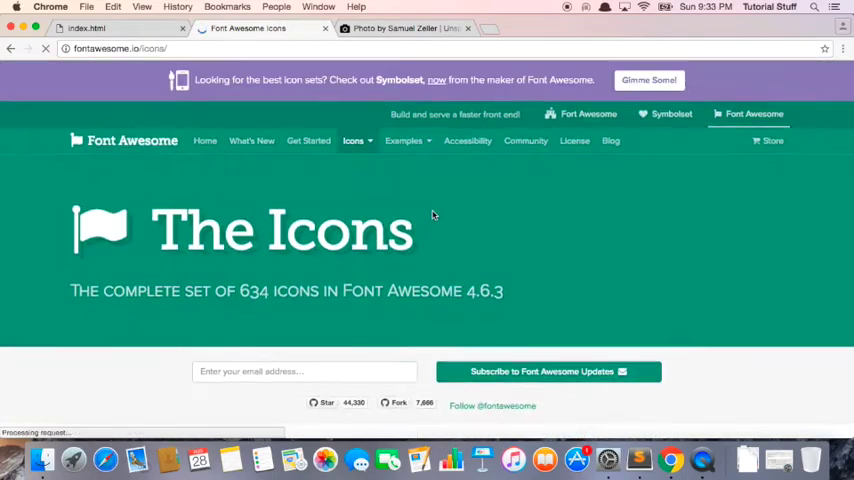
pyautogui.scroll(-3)
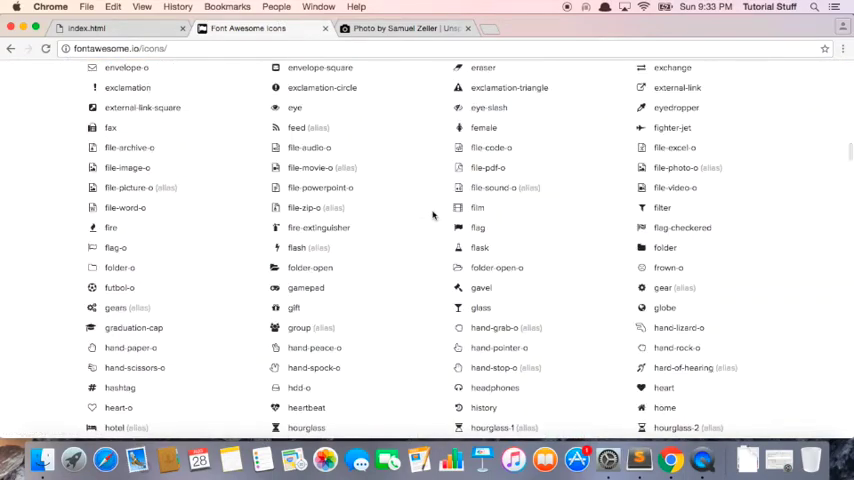
pyautogui.scroll(-3)
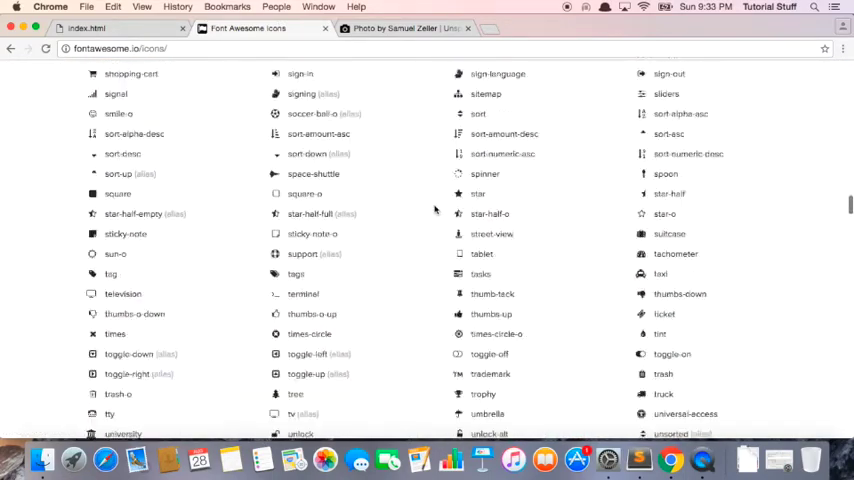
pyautogui.scroll(3)
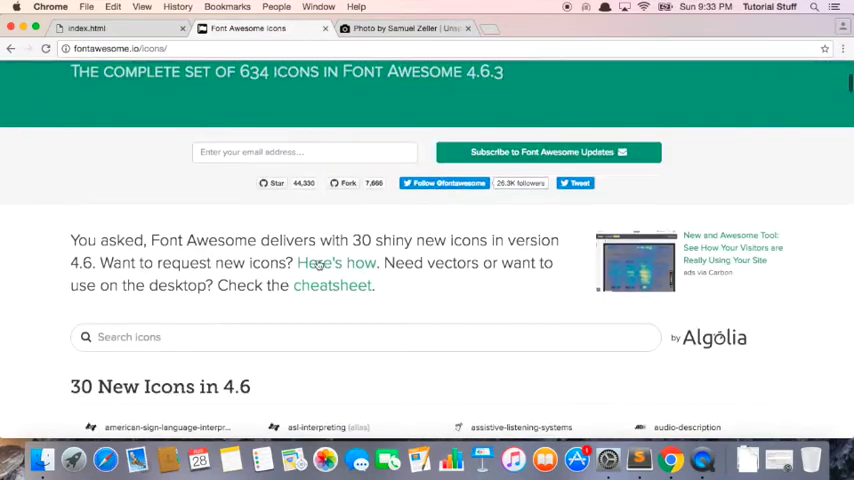
pyautogui.write('facebook')
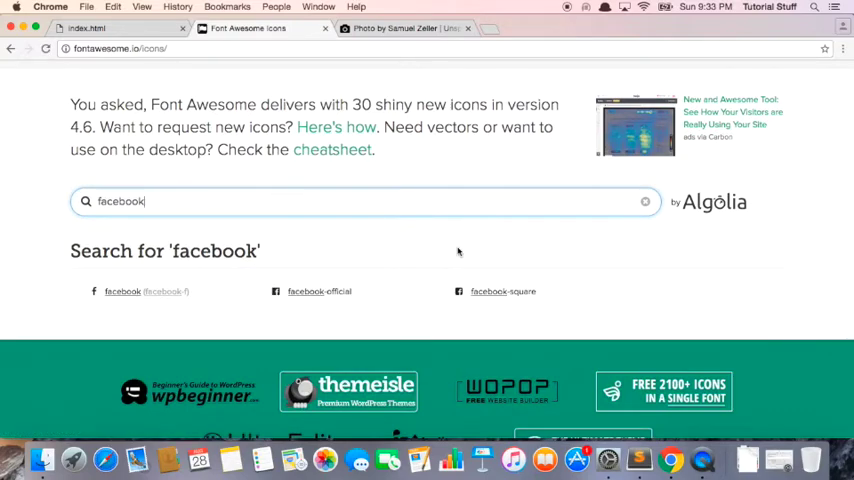
pyautogui.click(319, 291)
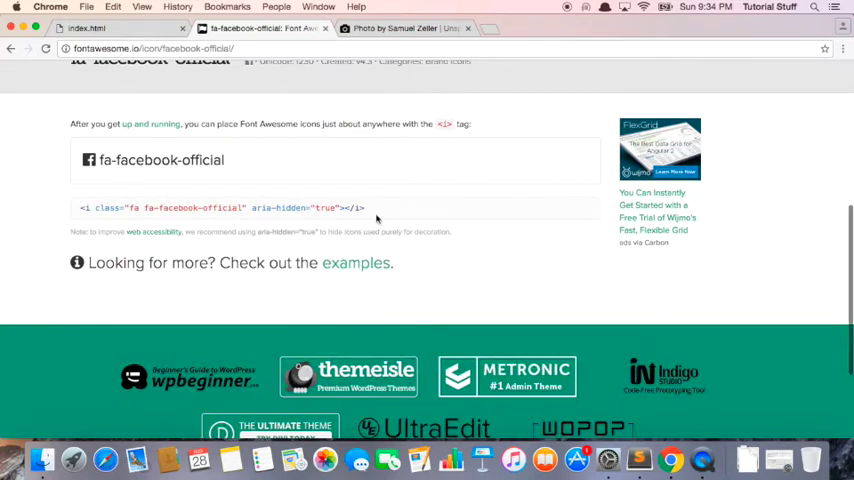
pyautogui.tripleClick(220, 207)
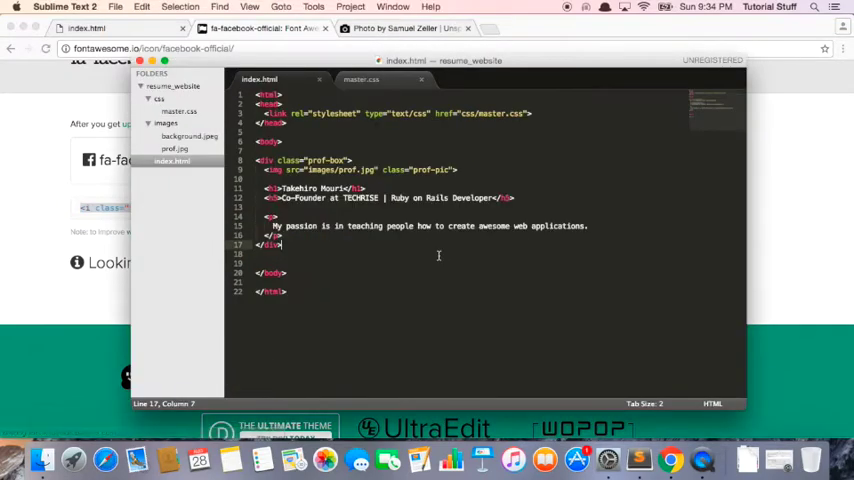
# Insert <i class="fa fa-facebook-official" aria-hidden="true"></i> on a new line below the bio paragraph
pyautogui.press('enter')
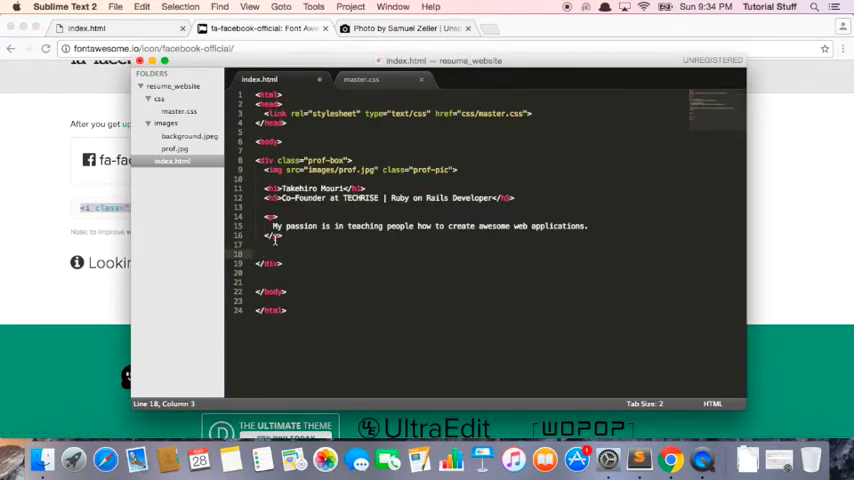
pyautogui.write('<i class="fa fa-facebook-official" aria-hidden="true"></i>')
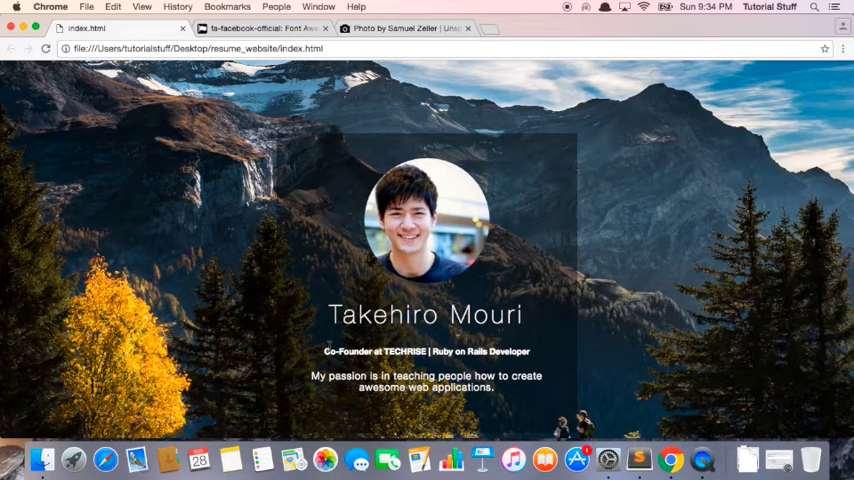
pyautogui.moveTo(310, 72)
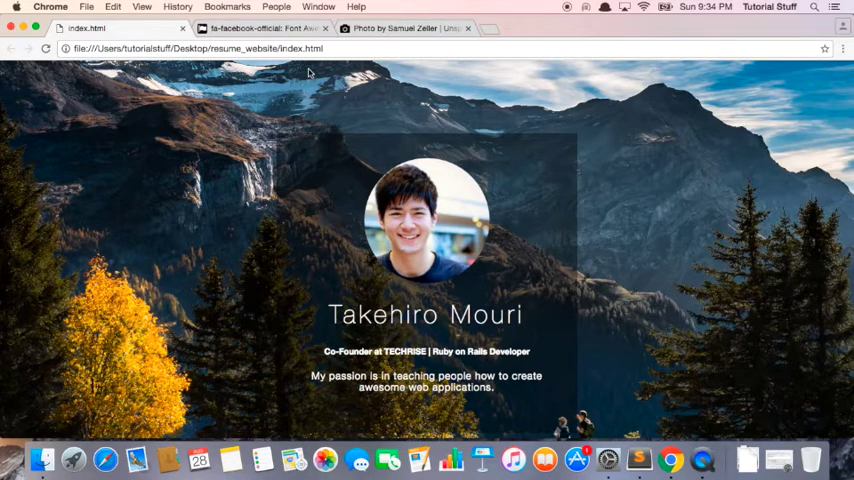
# Google 'fontawesome cdn', reach BootstrapCDN and select the Font Awesome stylesheet <link> tag
pyautogui.click(265, 28)
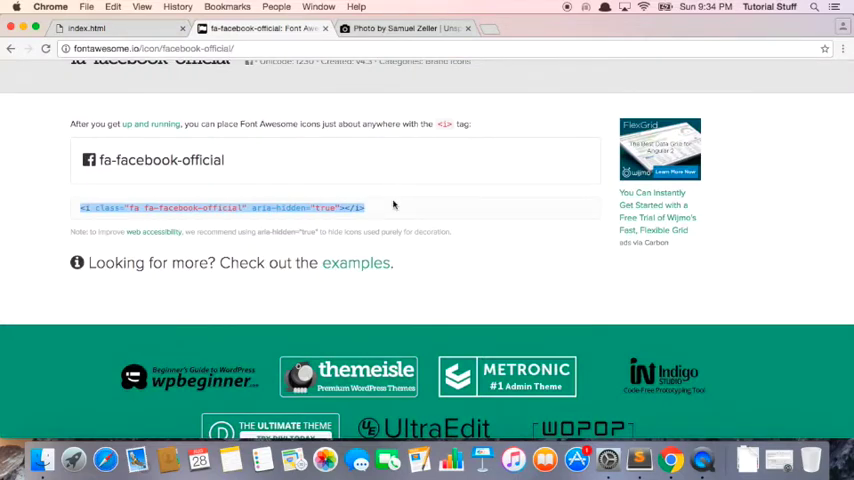
pyautogui.scroll(3)
pyautogui.write('fontawesome cdn')
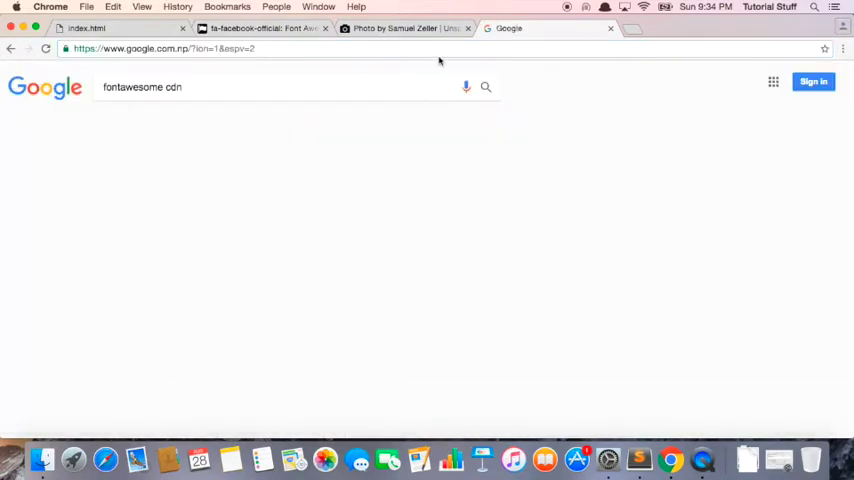
pyautogui.press('Return')
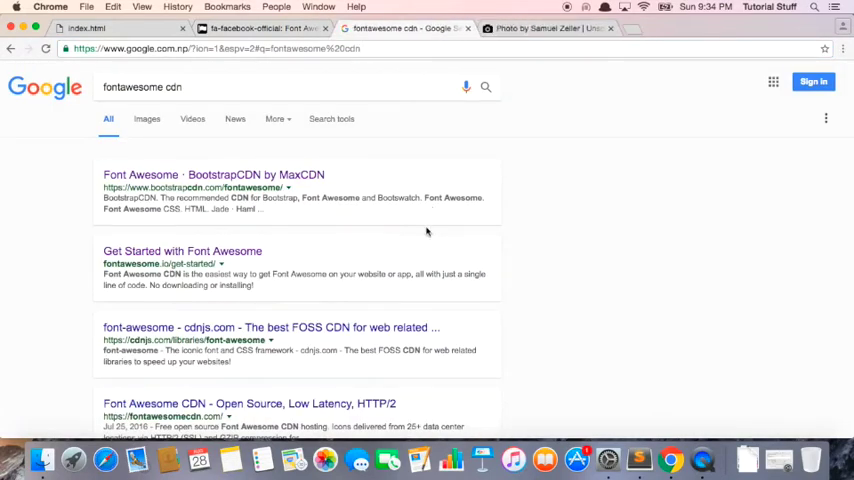
pyautogui.moveTo(405, 225)
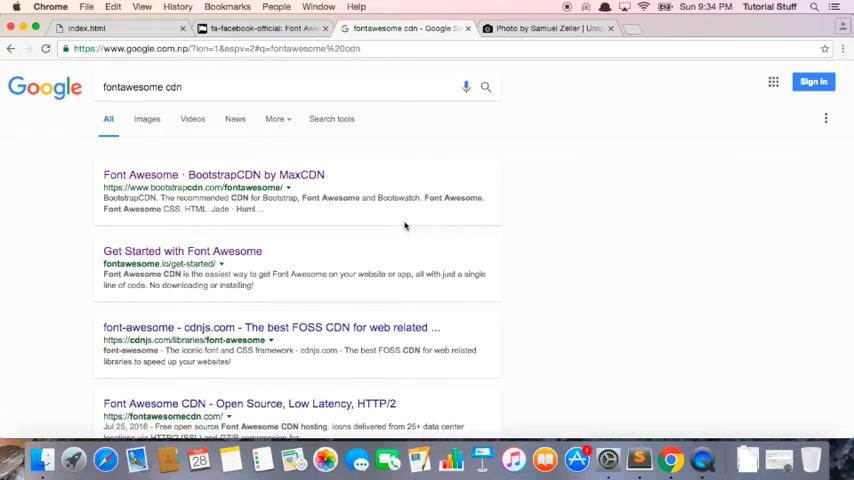
pyautogui.click(212, 174)
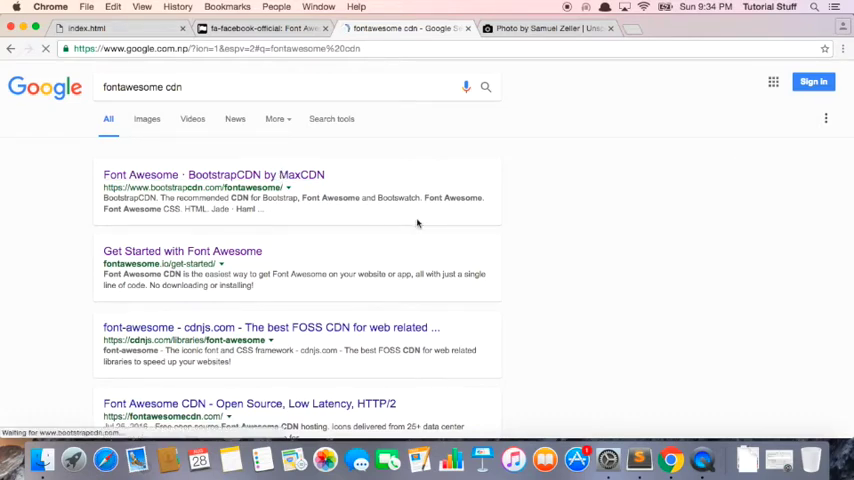
pyautogui.click(212, 174)
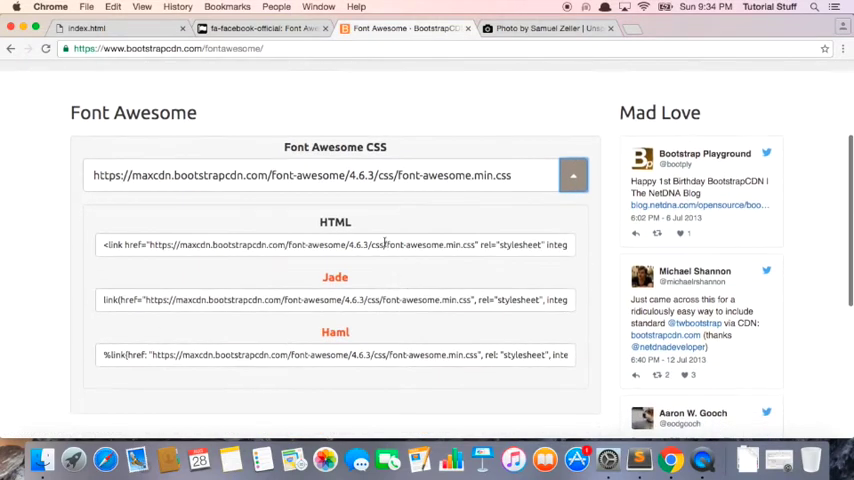
pyautogui.tripleClick(335, 244)
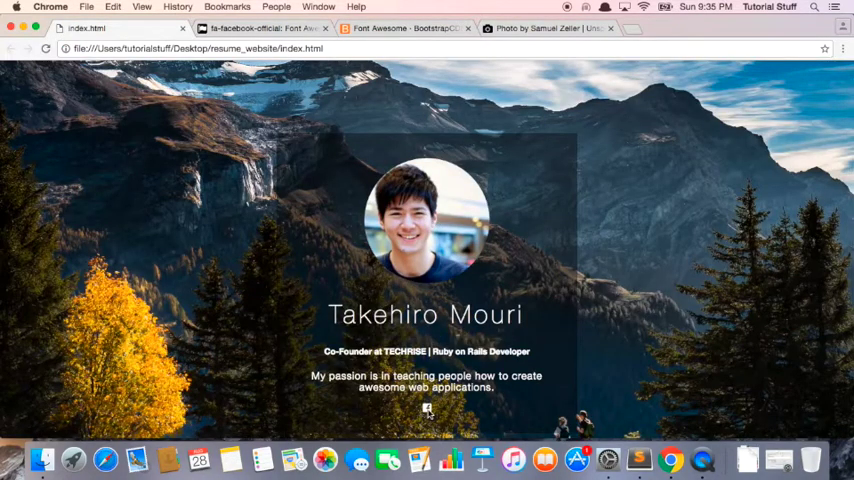
pyautogui.moveTo(421, 300)
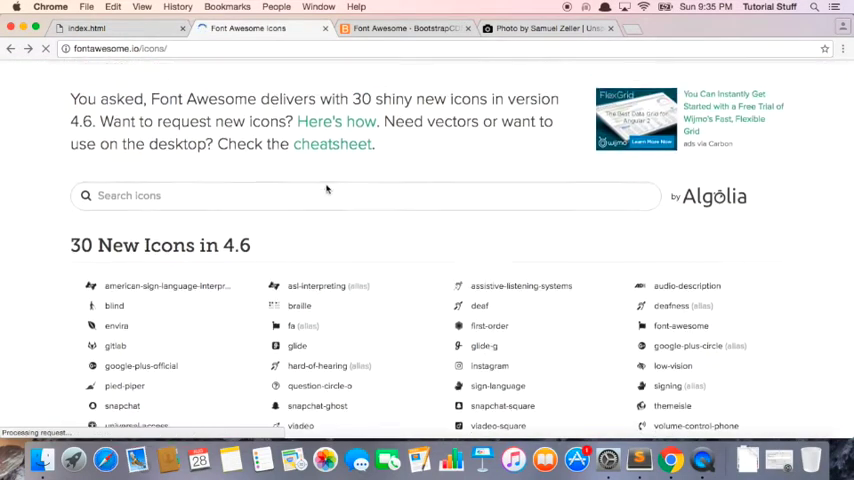
# Search Font Awesome for 'twitter' and 'globe' to find the twitter-square and globe icons
pyautogui.write('twitter')
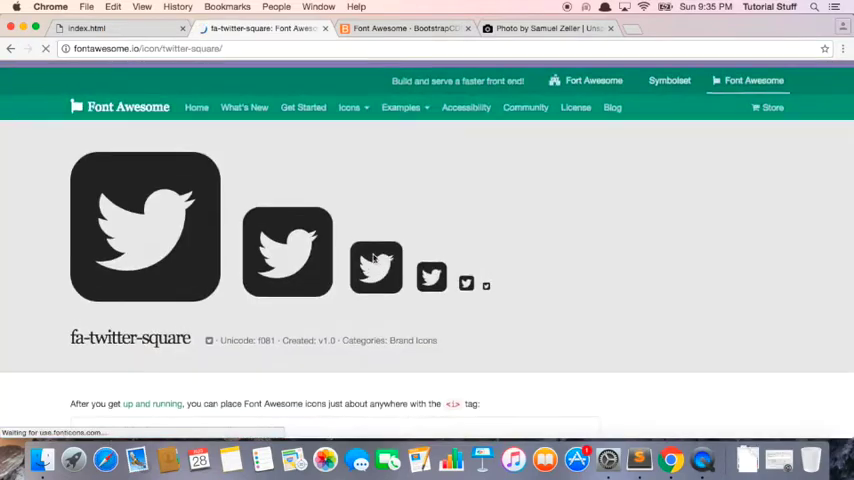
pyautogui.scroll(-3)
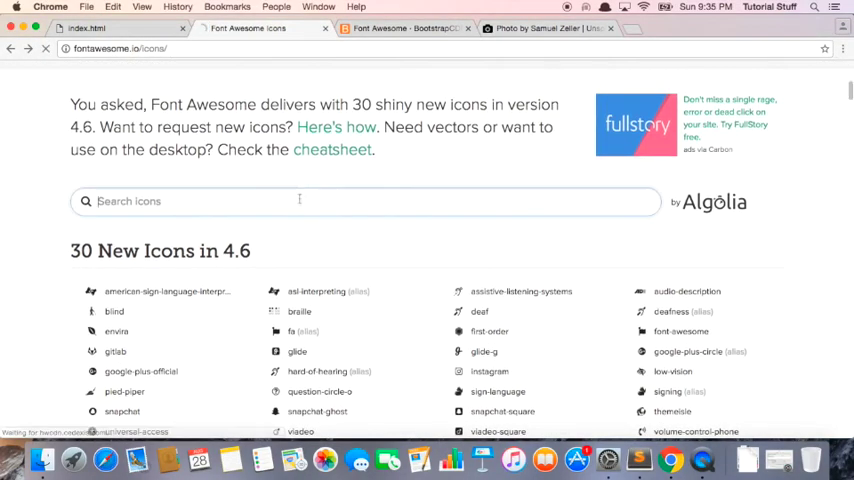
pyautogui.write('globe')
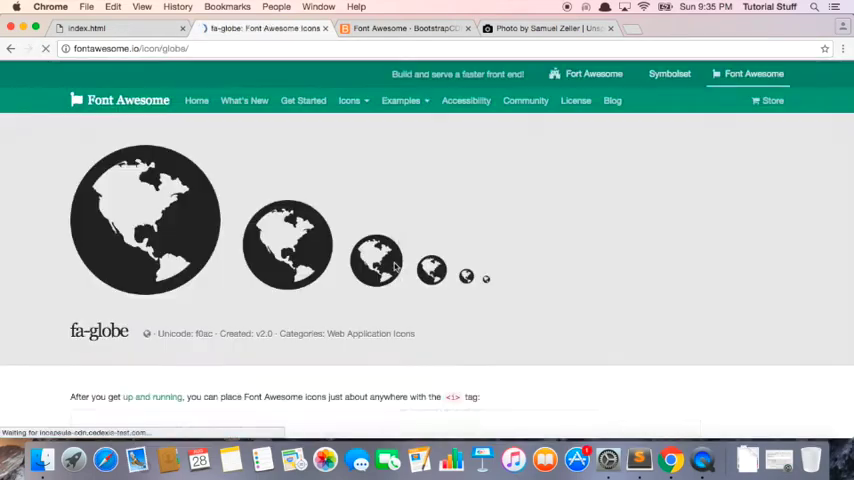
pyautogui.scroll(-3)
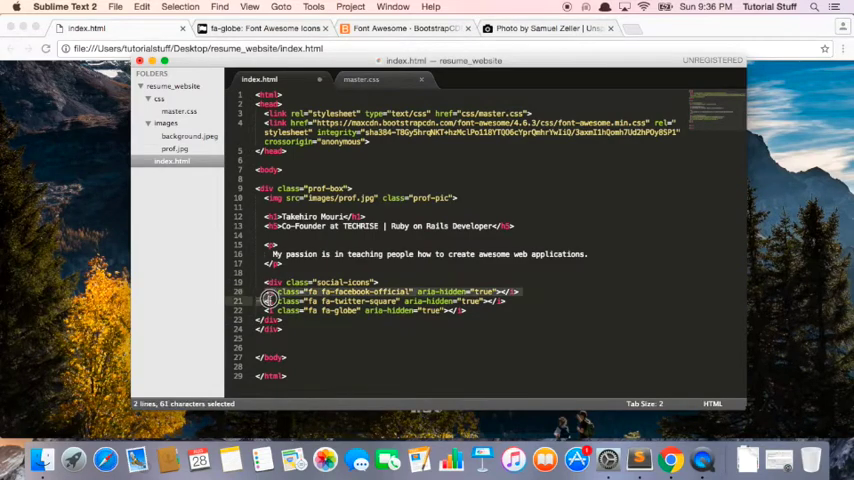
# Indent the icon lines under the social-icons div, grab its class name and move to master.css
pyautogui.moveTo(272, 291); pyautogui.dragTo(480, 320)
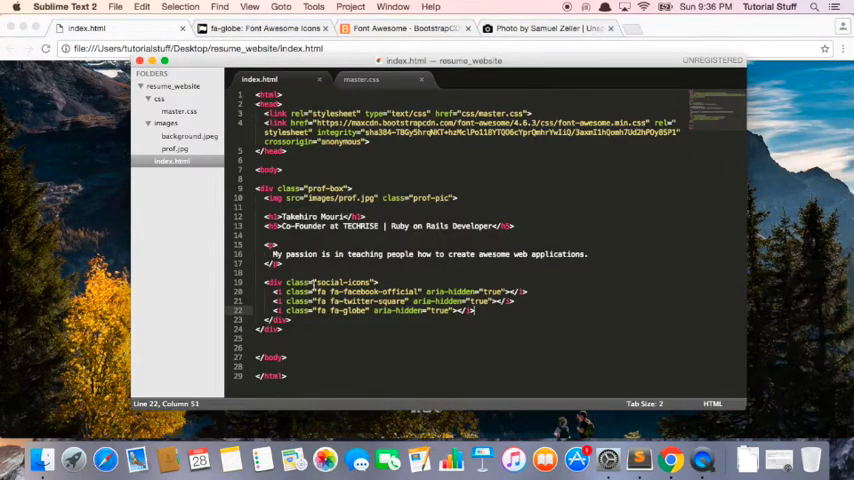
pyautogui.doubleClick(340, 282)
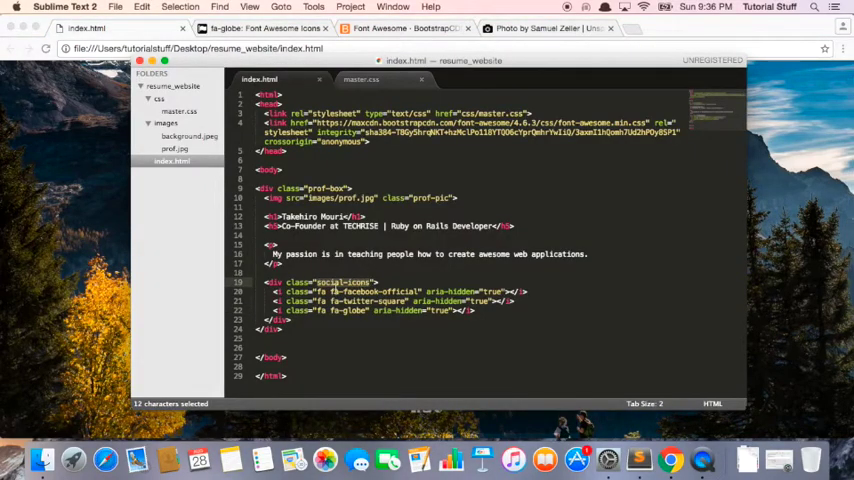
pyautogui.click(345, 281)
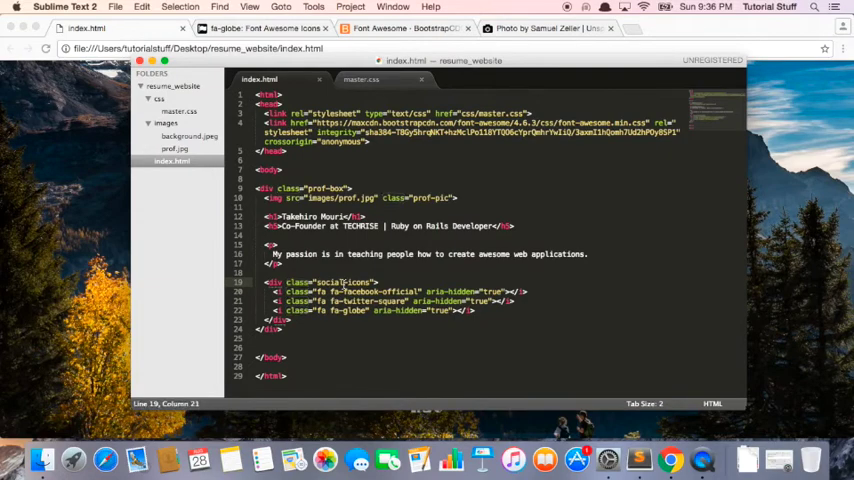
pyautogui.click(361, 79)
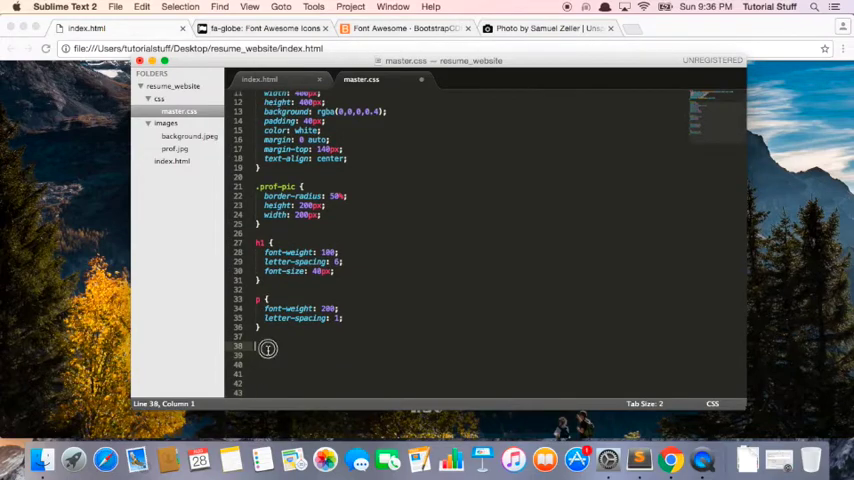
# Write a .social-icons rule with a font-size property in master.css
pyautogui.write('.social-icons {')
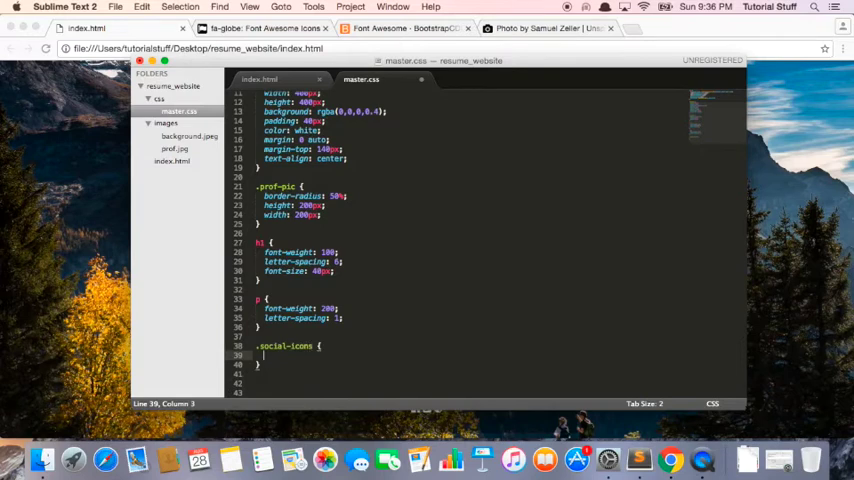
pyautogui.write('font-size')
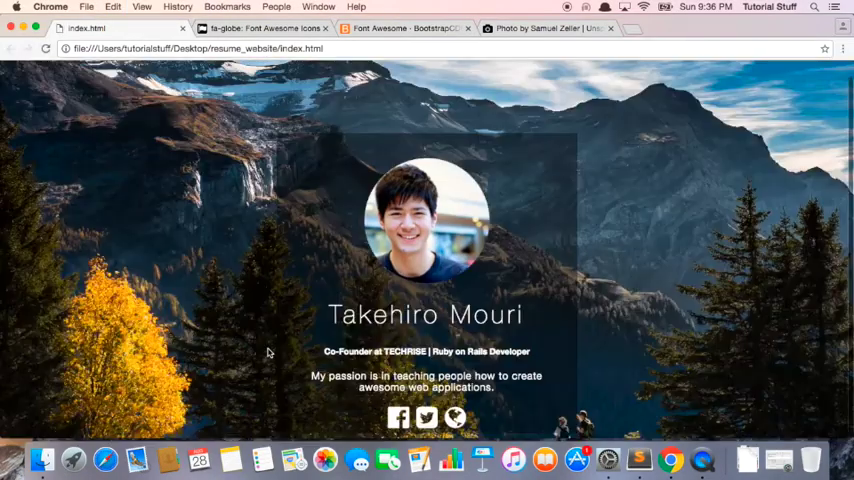
pyautogui.scroll(-3)
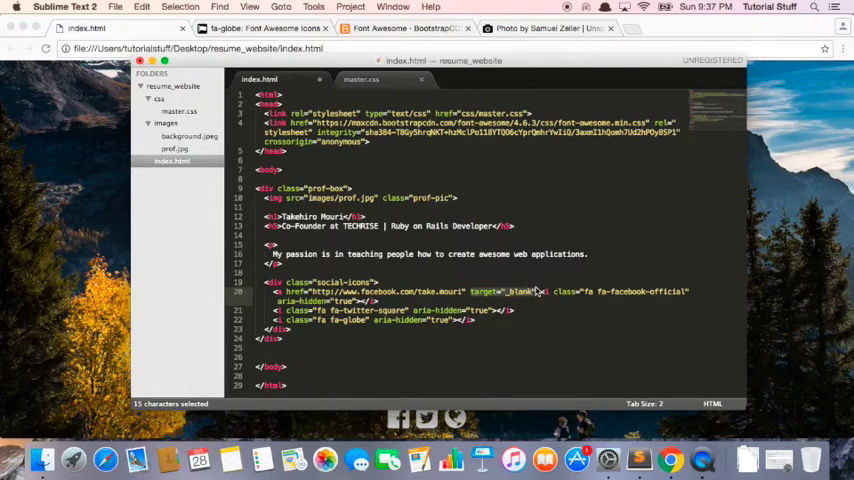
pyautogui.moveTo(535, 292)
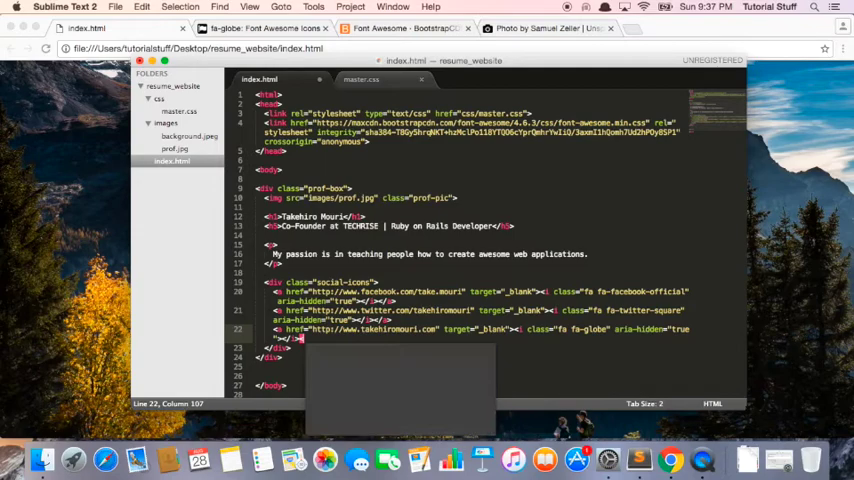
# Check the resume page in Chrome after wrapping the icons in target="_blank" links
pyautogui.click(671, 460)
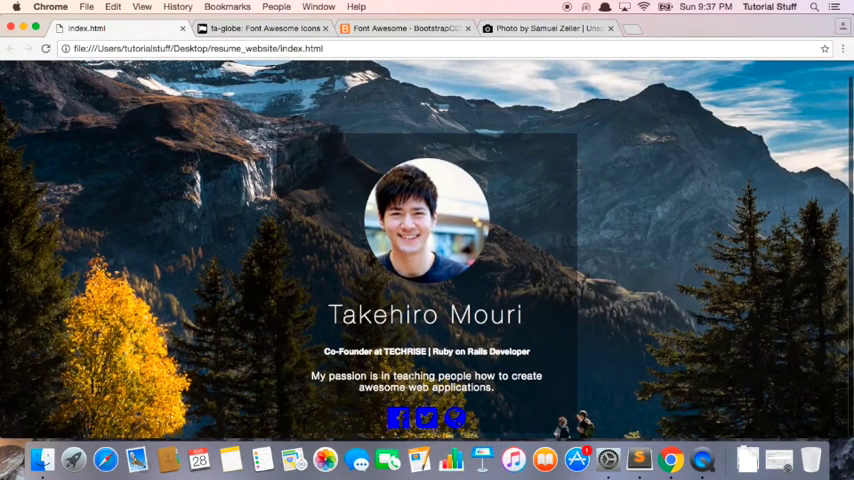
pyautogui.moveTo(425, 417)
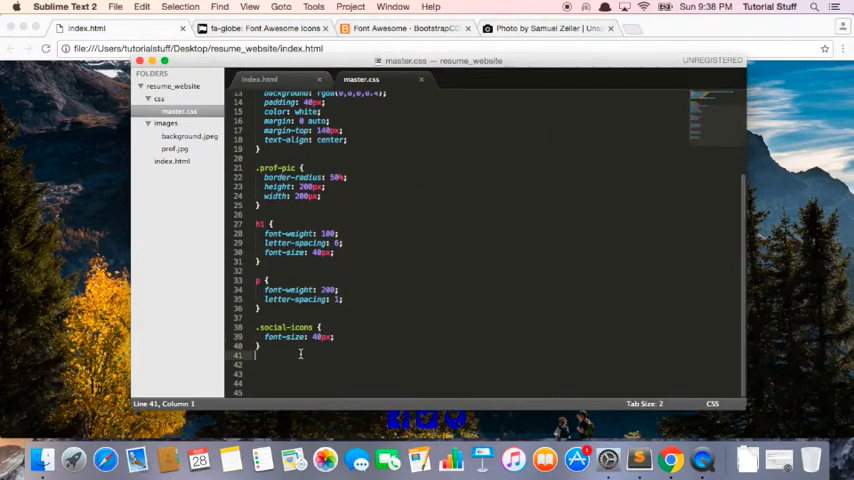
# Add a .social-icons a { color: white; } rule to master.css
pyautogui.write('.social-icons')
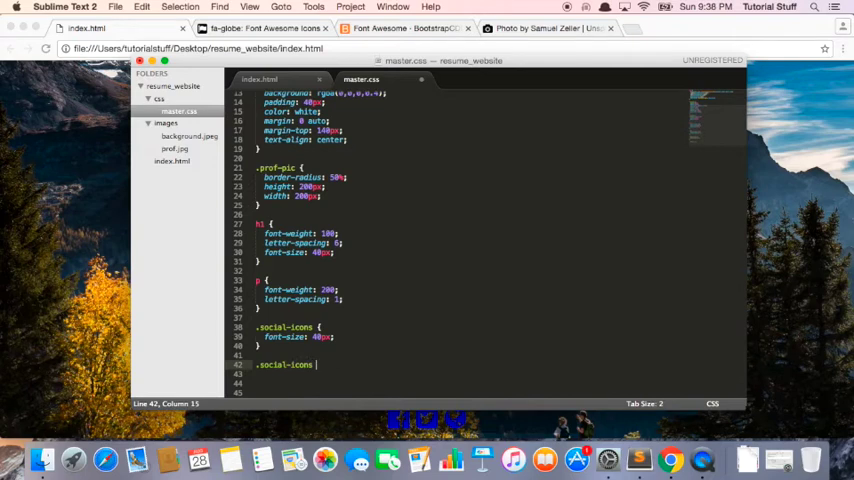
pyautogui.write('a {')
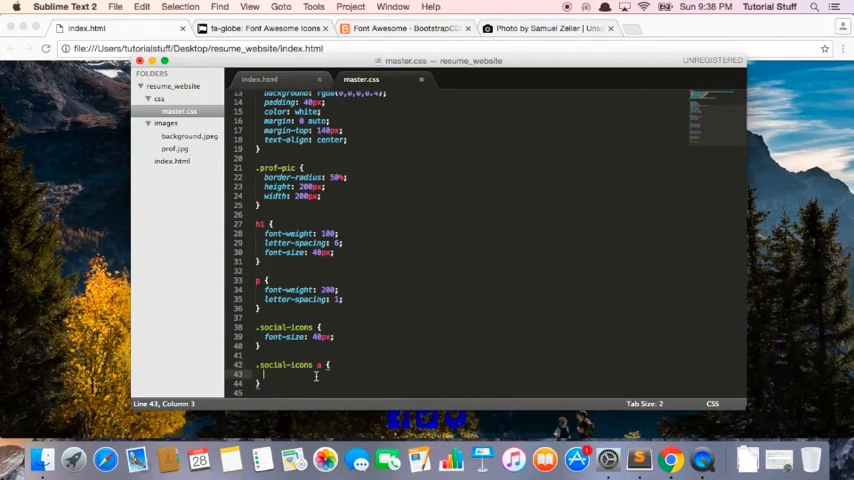
pyautogui.click(314, 364)
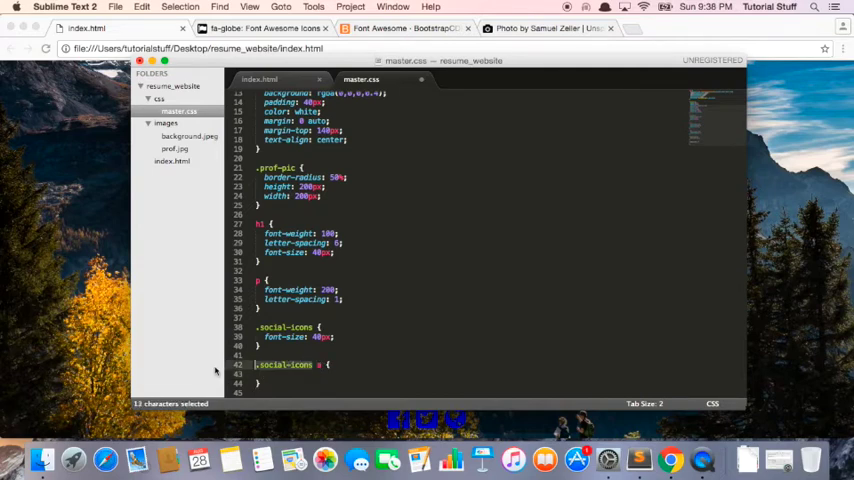
pyautogui.write('color: white;')
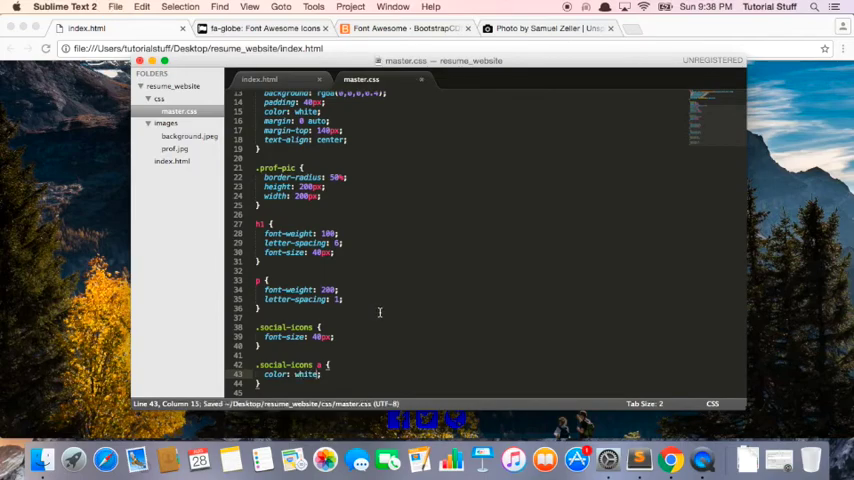
pyautogui.moveTo(421, 279)
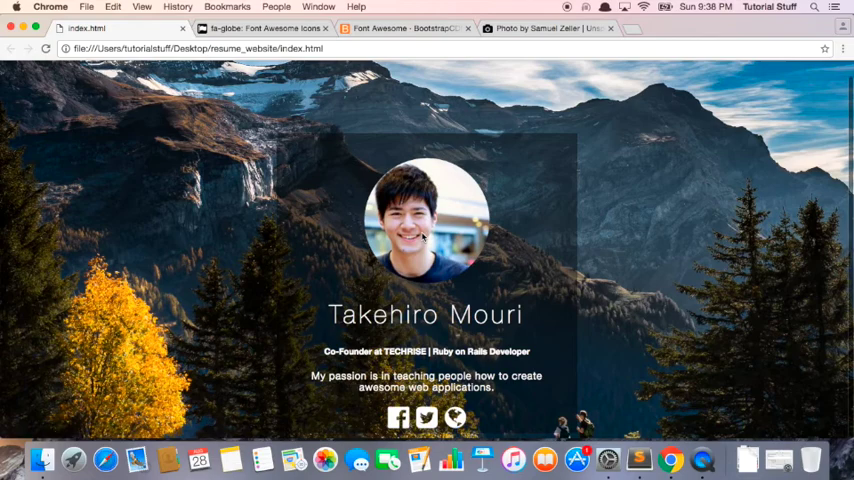
pyautogui.moveTo(397, 417)
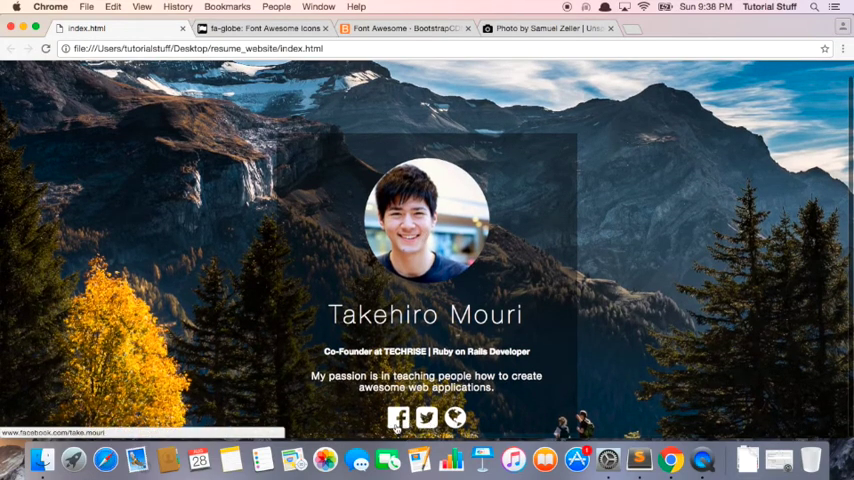
# Open Takehiro Mouri's Twitter profile in a new tab from the white Twitter icon
pyautogui.click(427, 417)
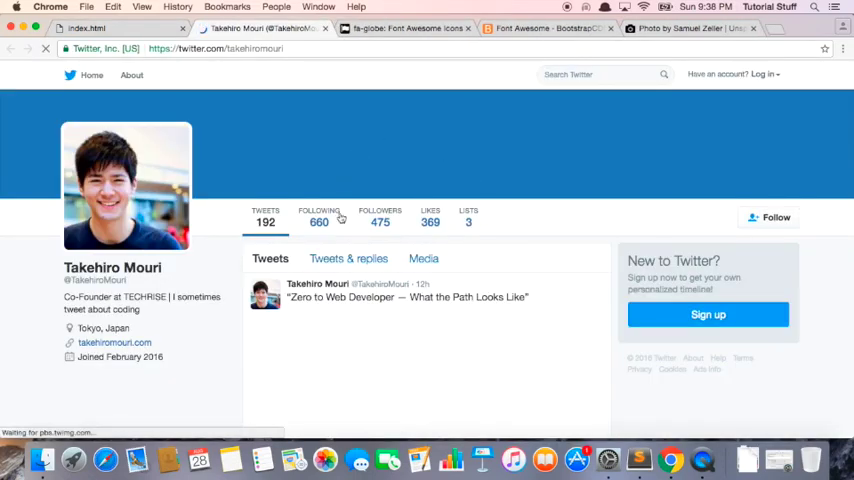